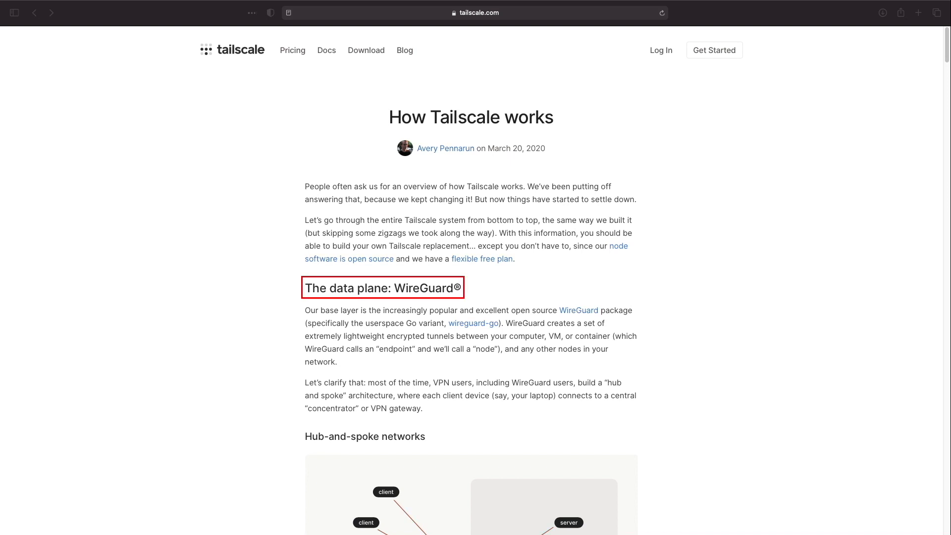
Read through the 'Access Synology NAS from anywhere' guide for the Tailscale setup steps.
scroll(down, 3)
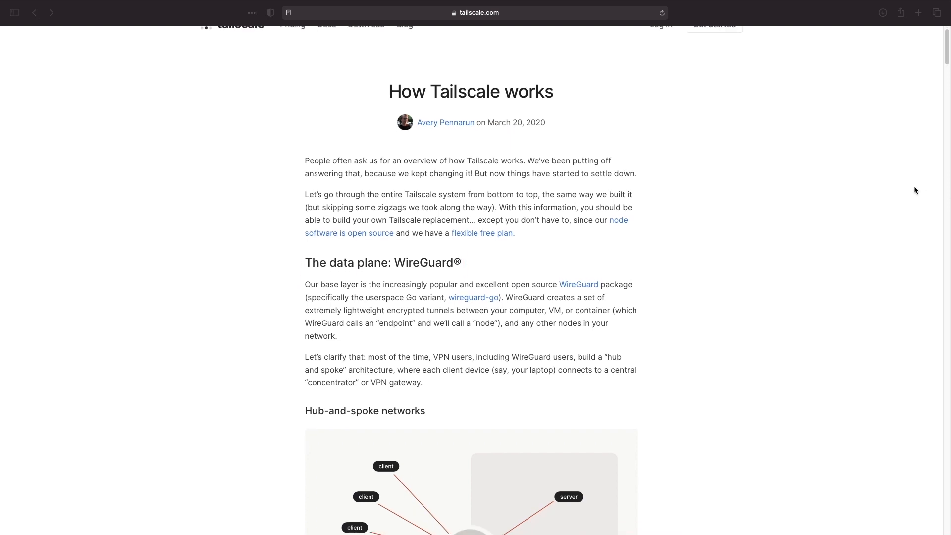
scroll(down, 3)
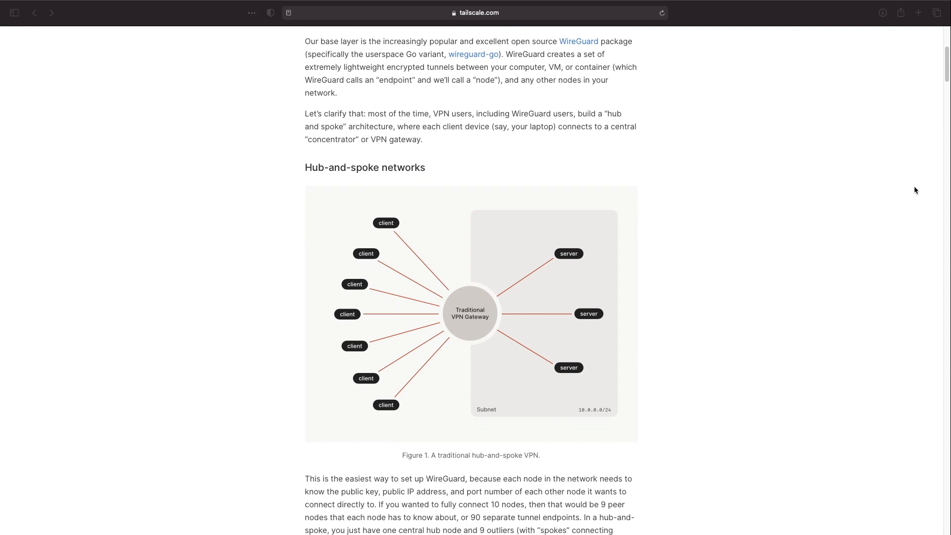
scroll(down, 3)
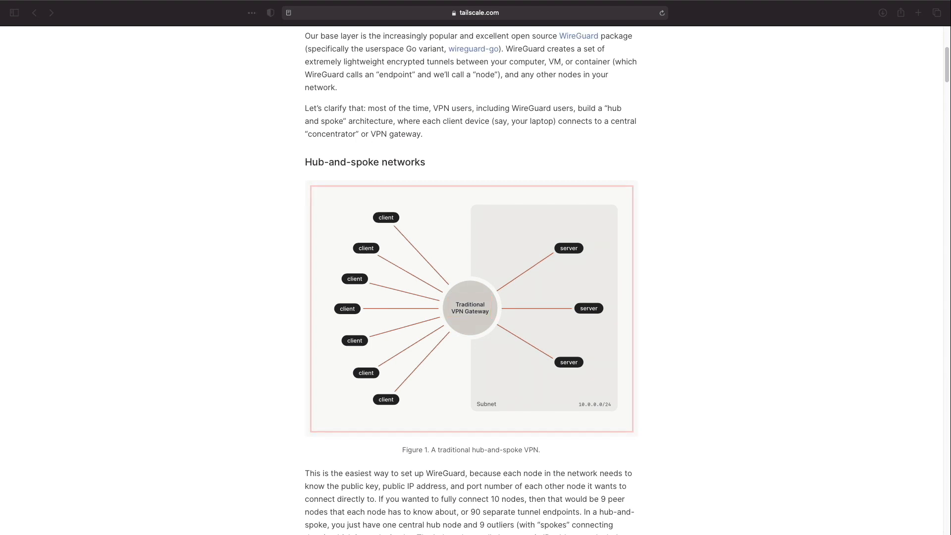
scroll(down, 3)
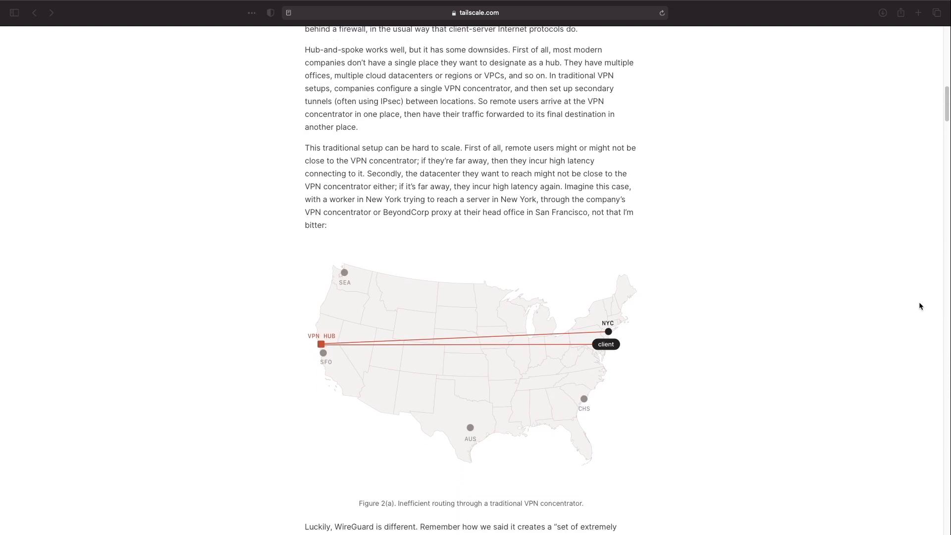
scroll(down, 3)
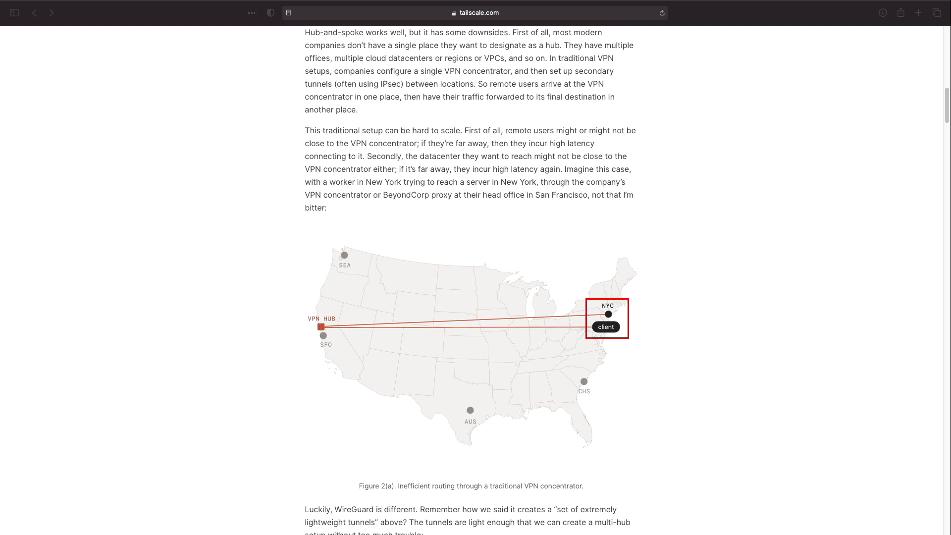
scroll(down, 3)
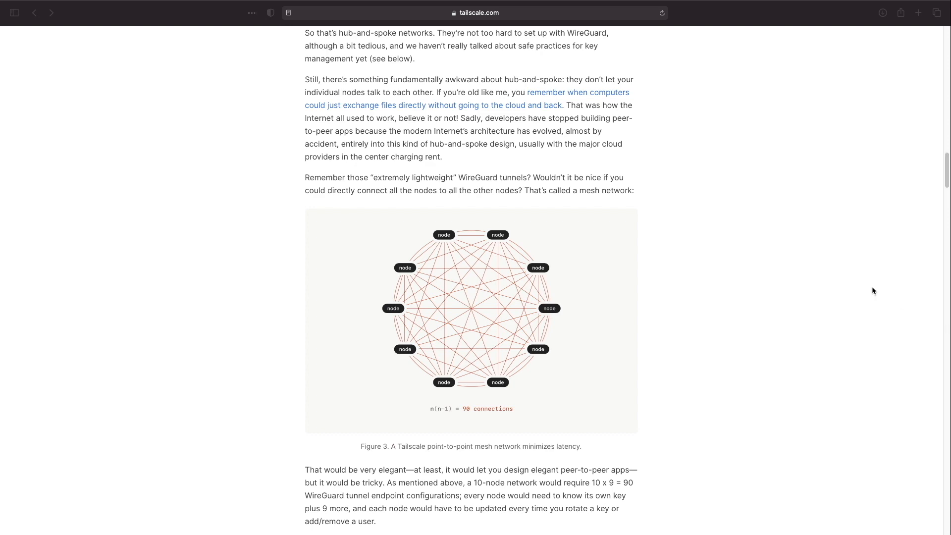
scroll(down, 3)
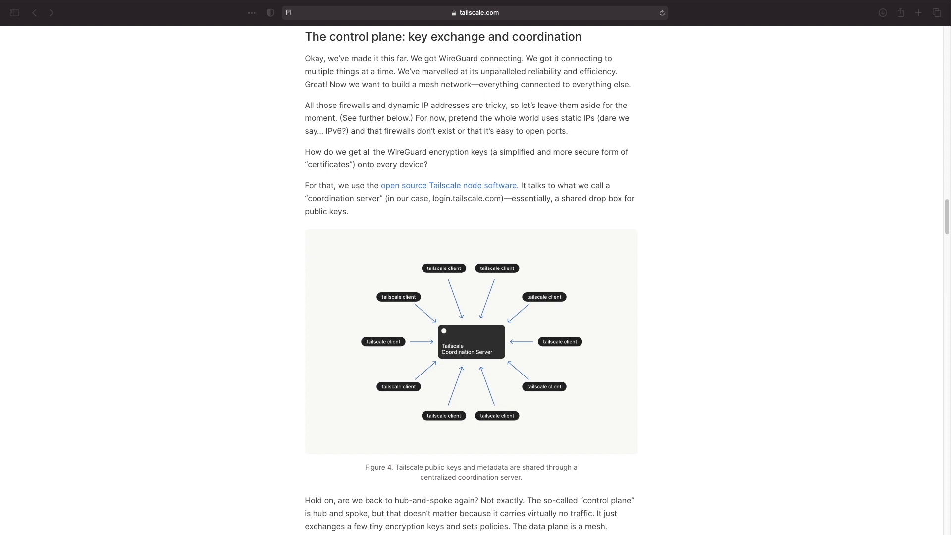
scroll(down, 3)
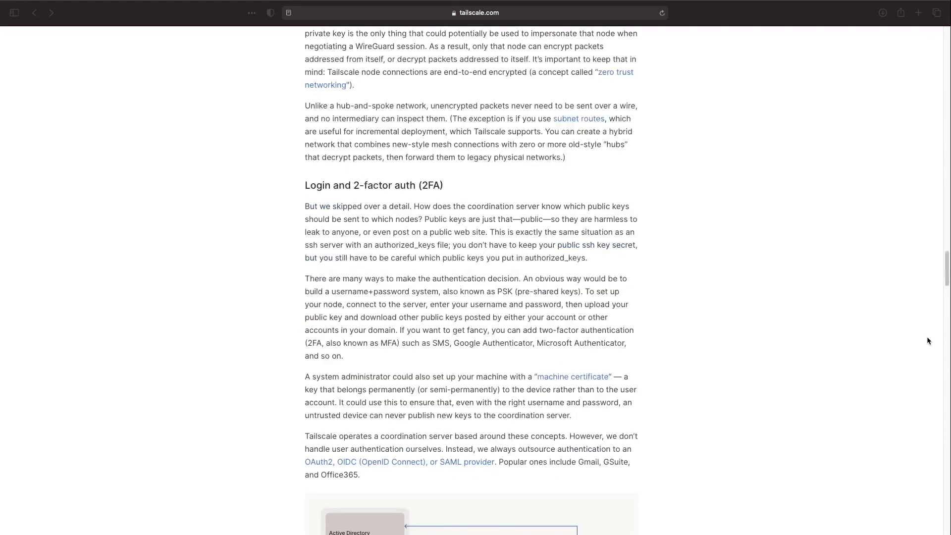
scroll(down, 3)
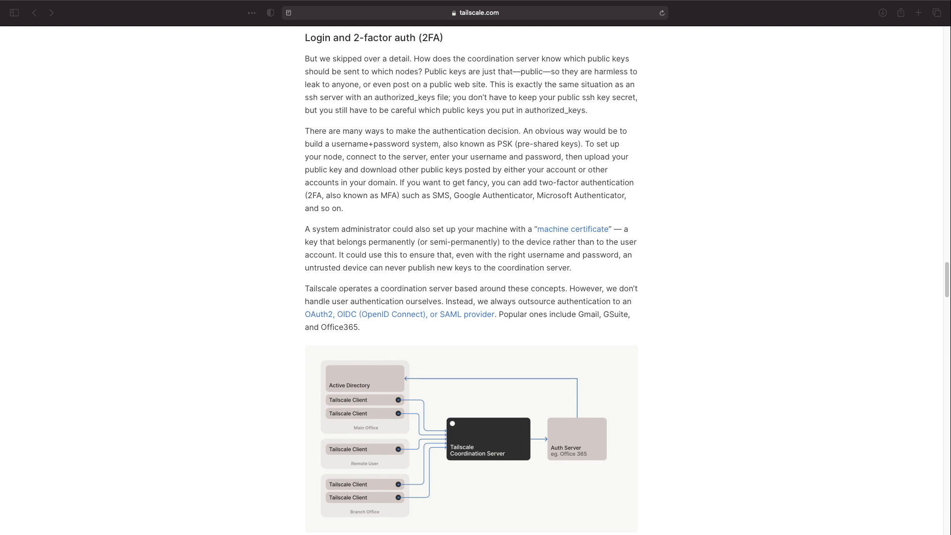
mouse_move(909, 339)
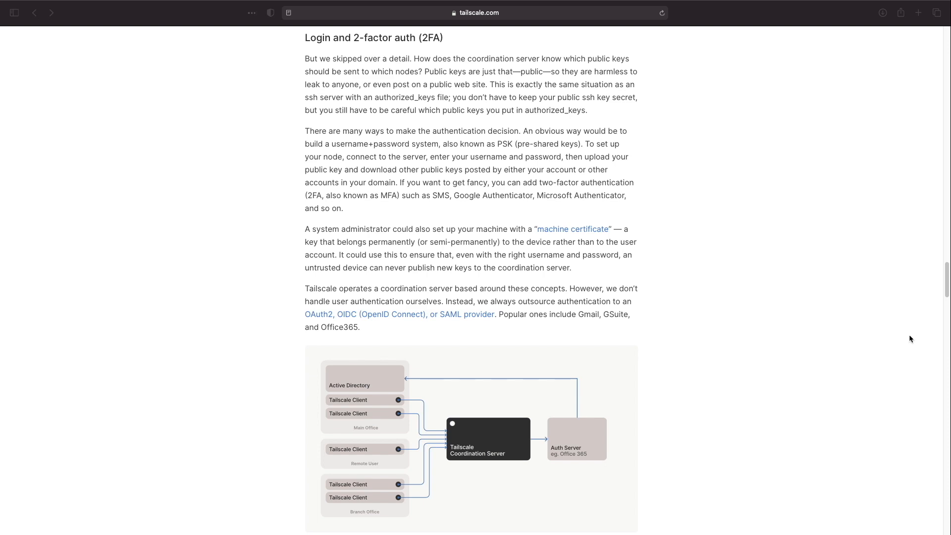
scroll(down, 3)
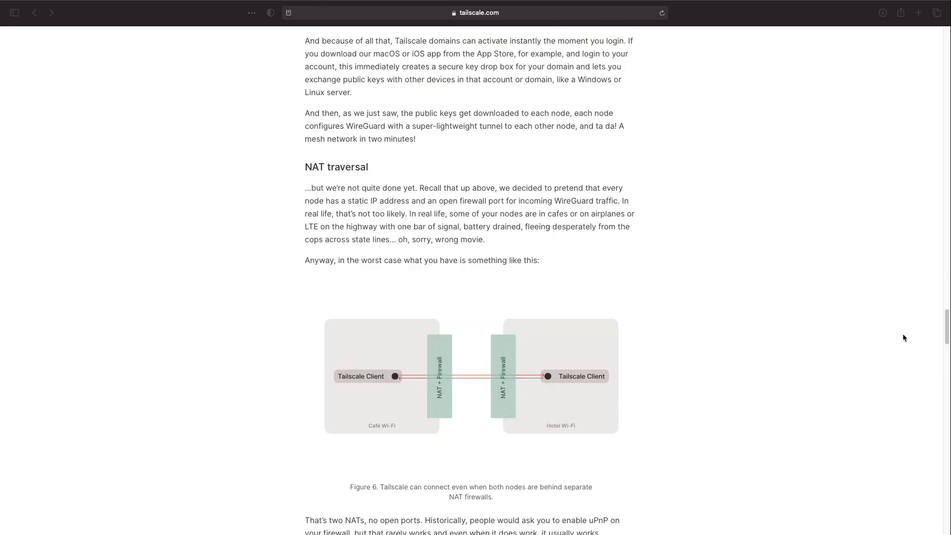
scroll(down, 3)
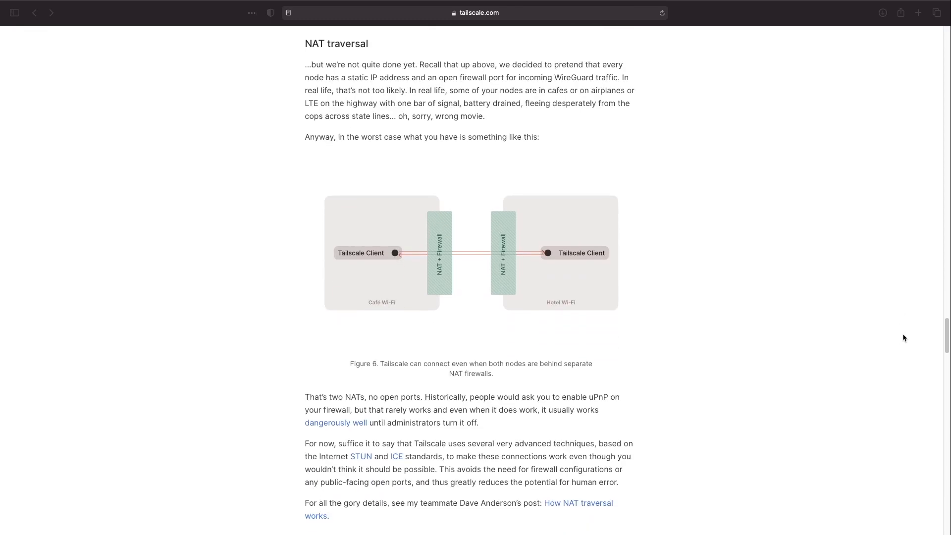
scroll(down, 3)
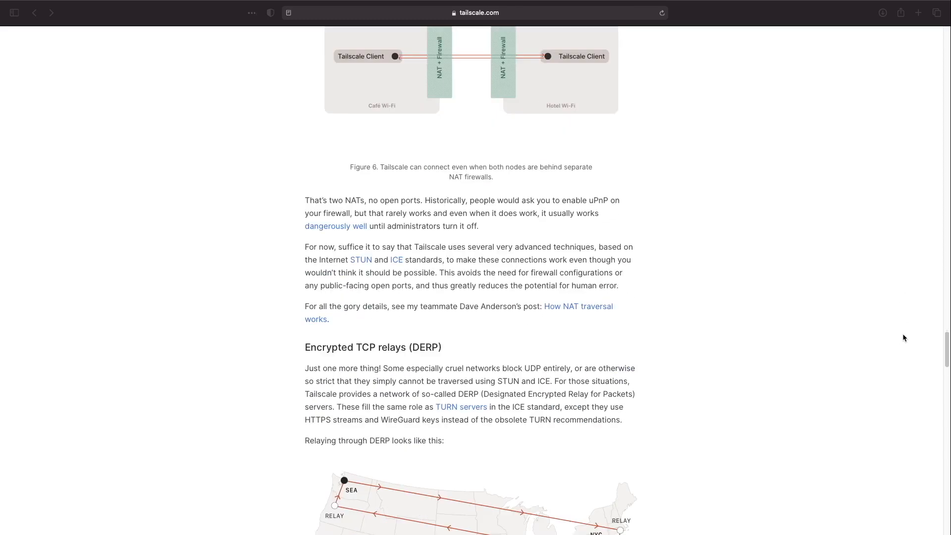
scroll(down, 3)
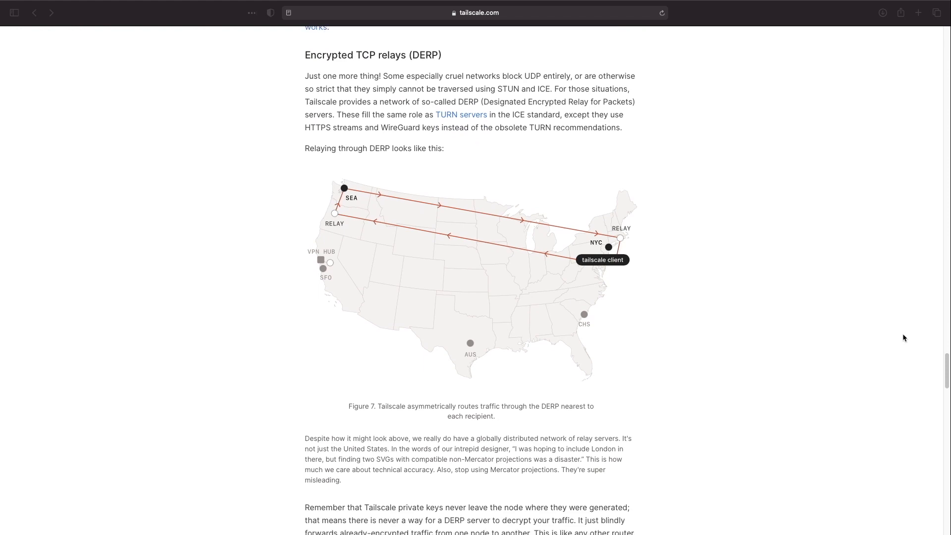
scroll(down, 3)
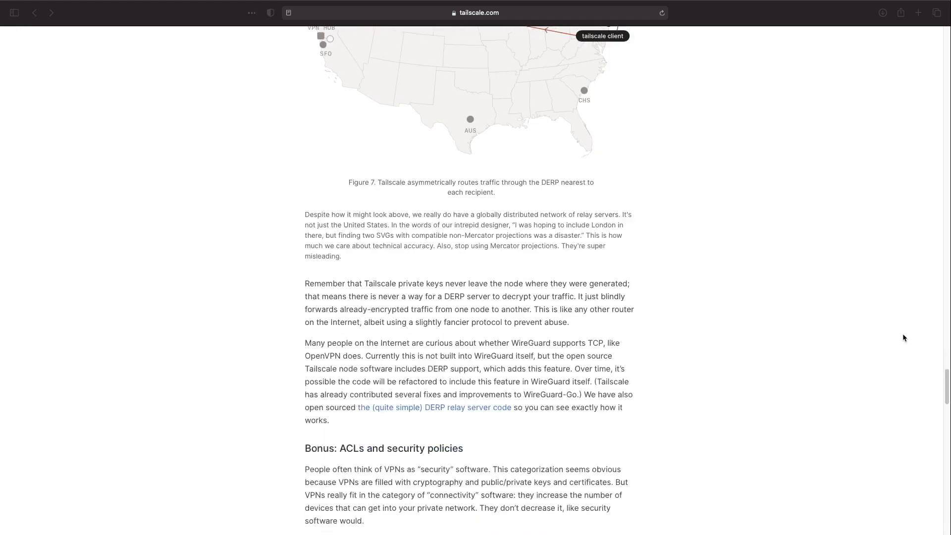
scroll(down, 3)
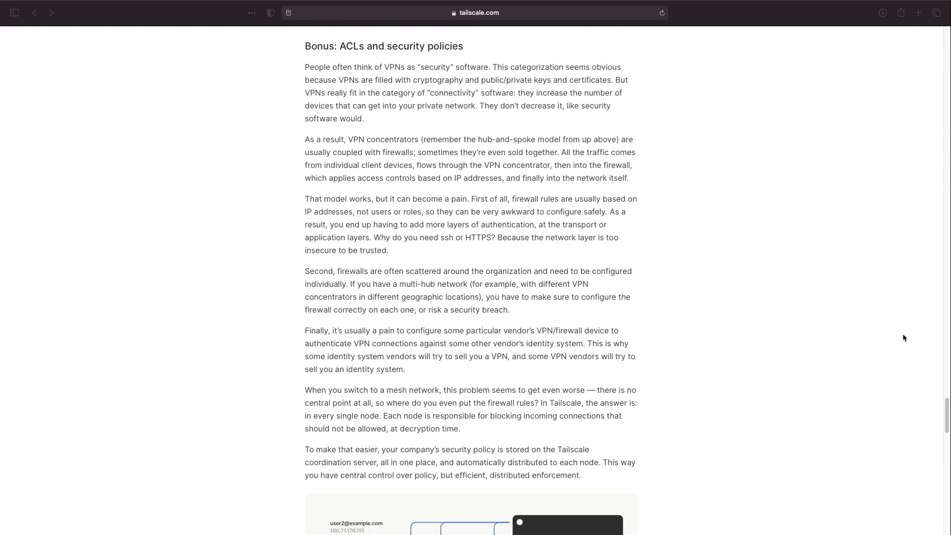
scroll(down, 3)
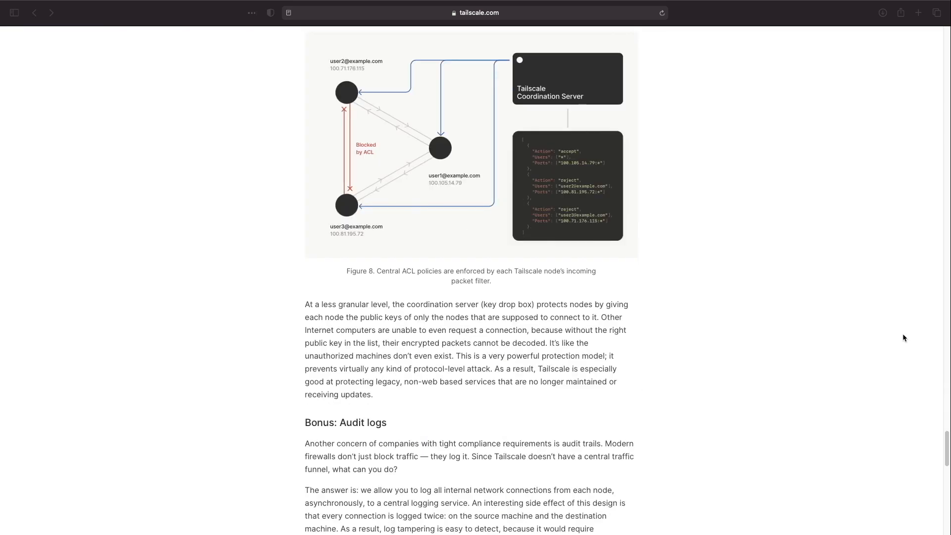
scroll(down, 3)
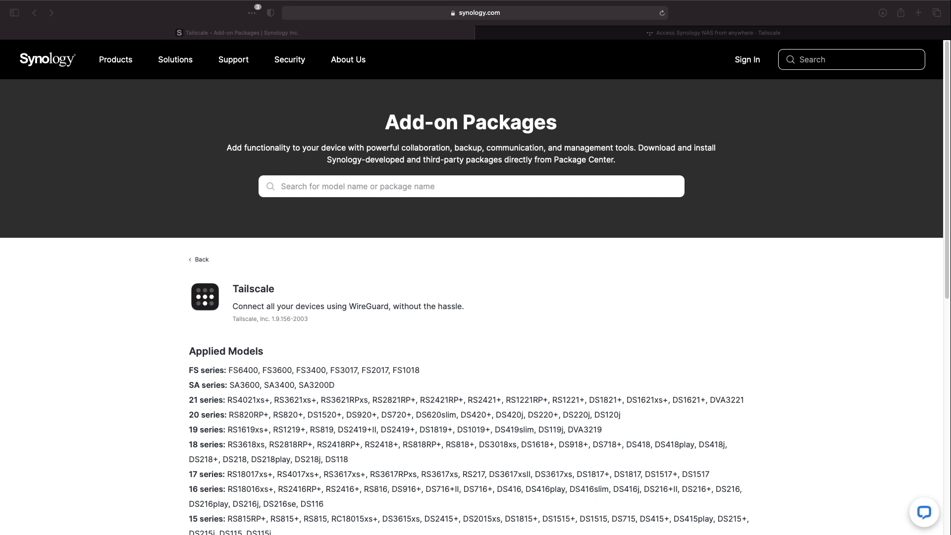
scroll(down, 3)
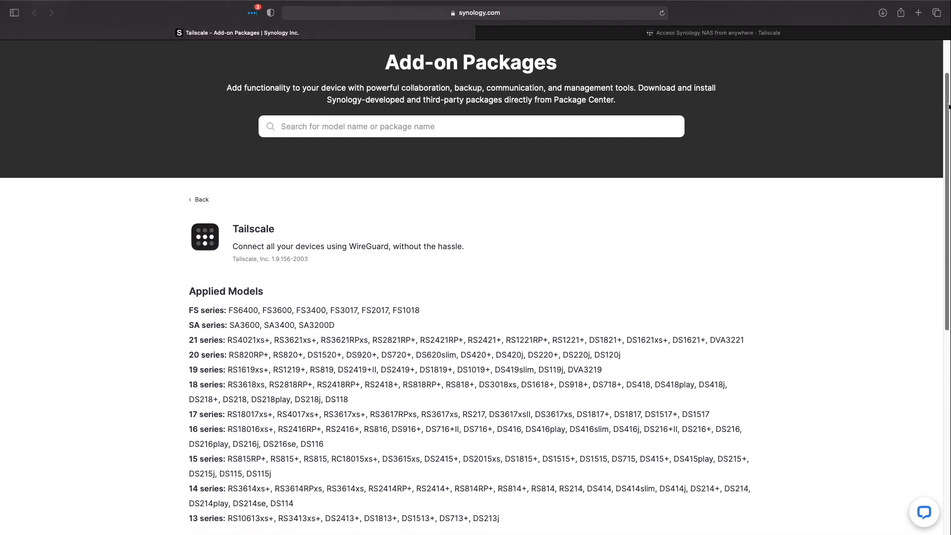
scroll(down, 3)
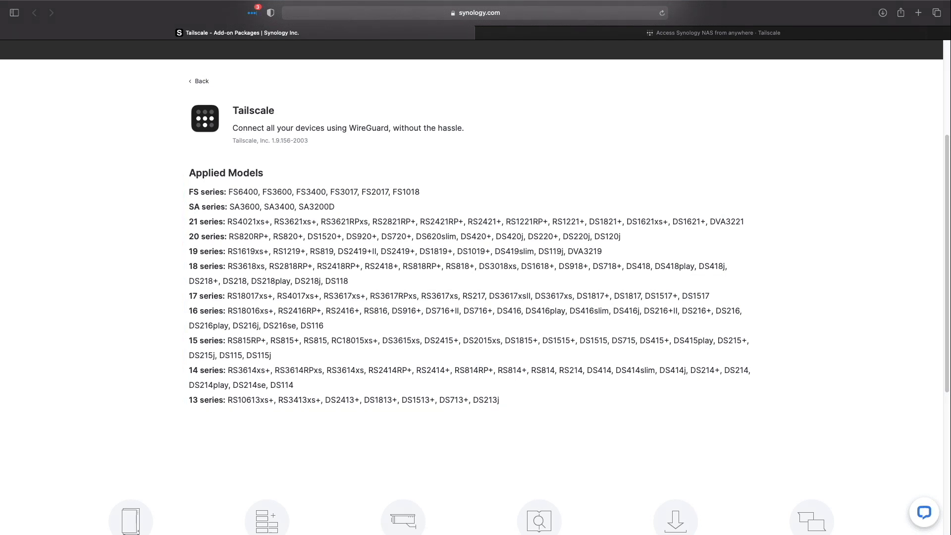
click(716, 33)
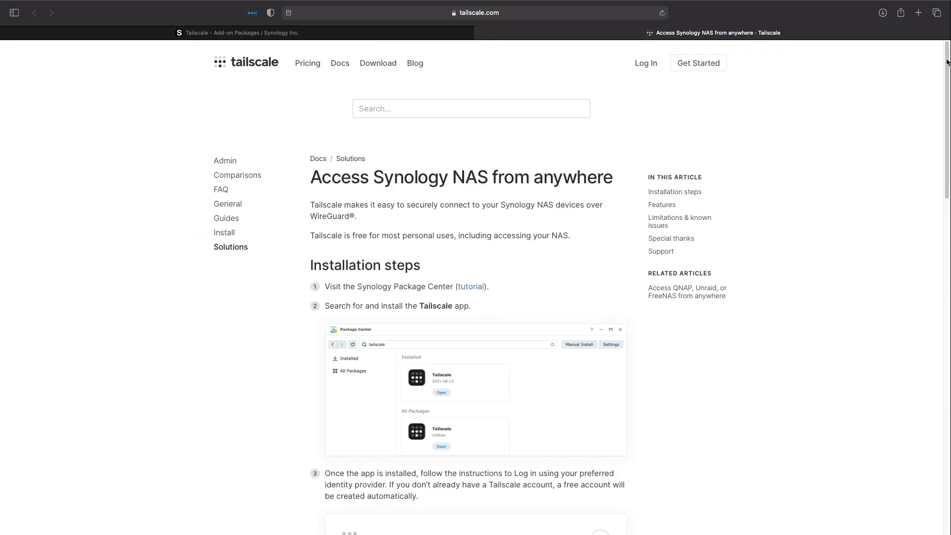
scroll(down, 3)
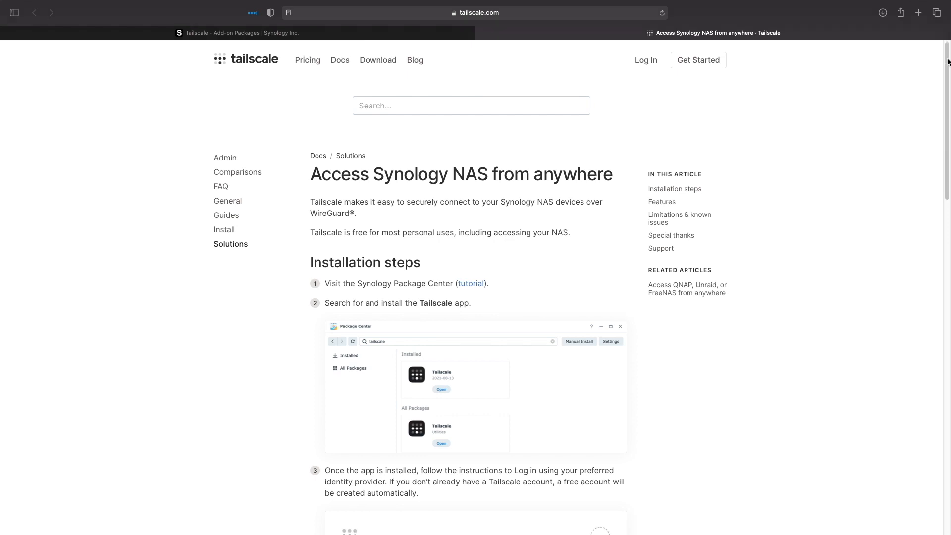
scroll(down, 3)
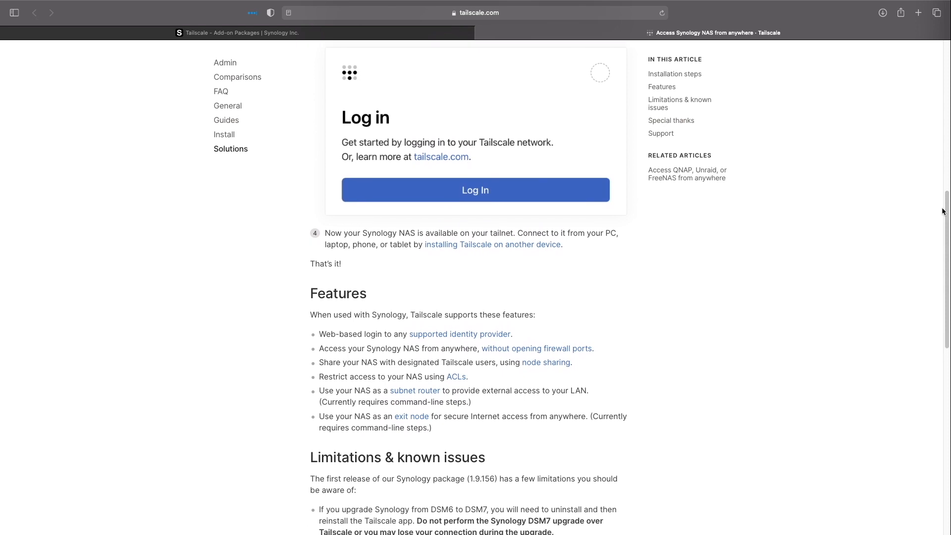
scroll(down, 3)
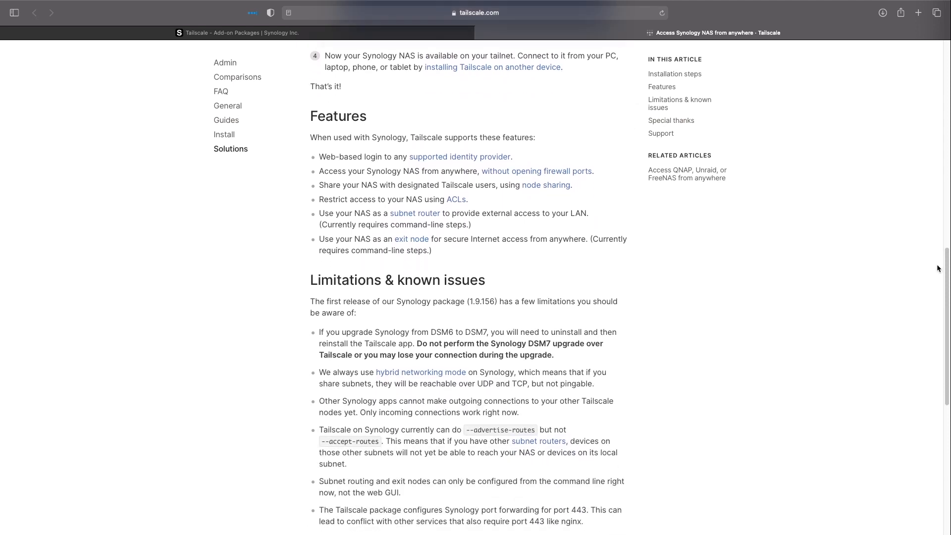
In Package Center, search 'tailscale' and install the Tailscale package onto Volume 1.
click(716, 33)
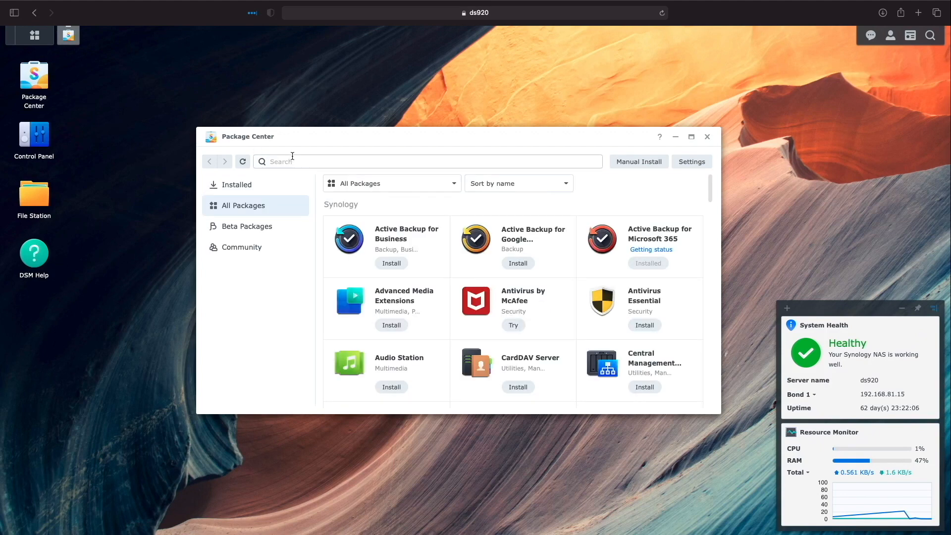
text(tailscale)
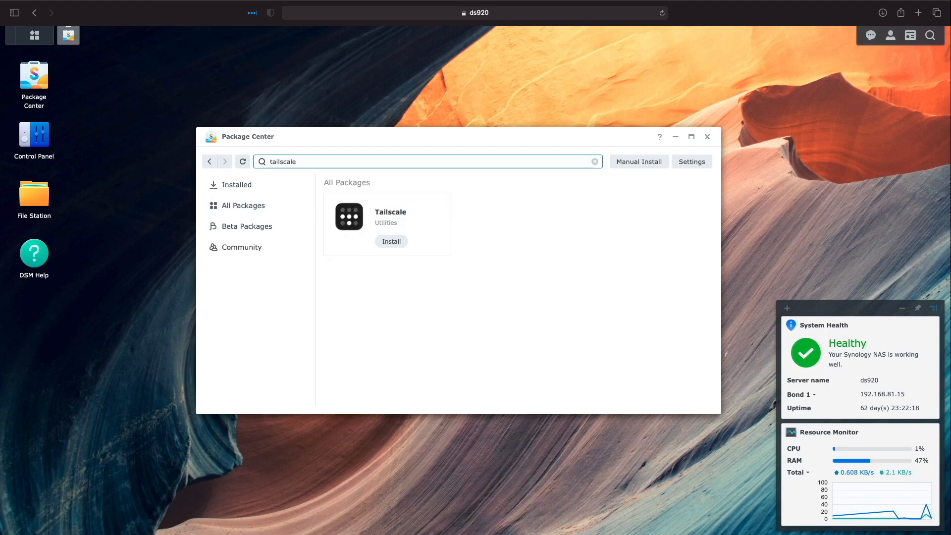
click(392, 240)
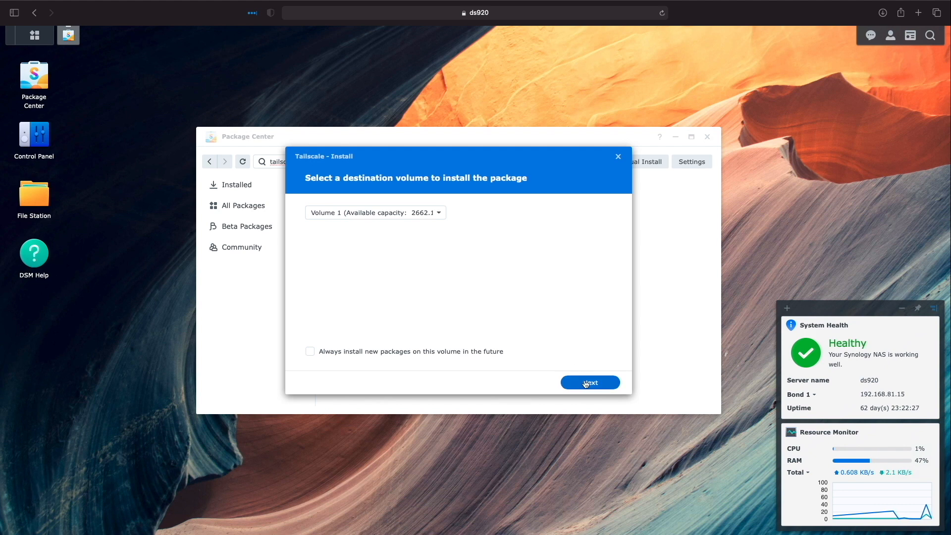
click(589, 382)
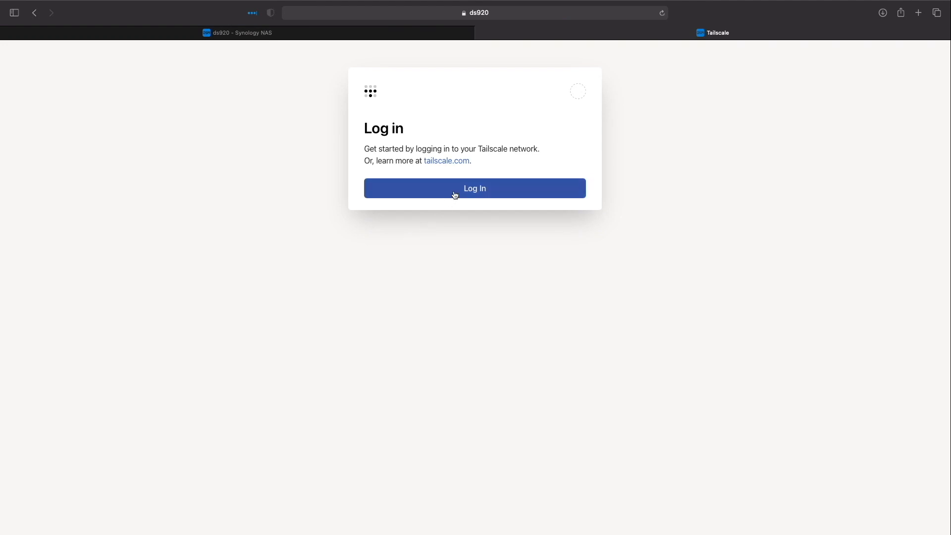
Log the NAS in to Tailscale using Sign in with Google and the chosen Google account.
click(475, 188)
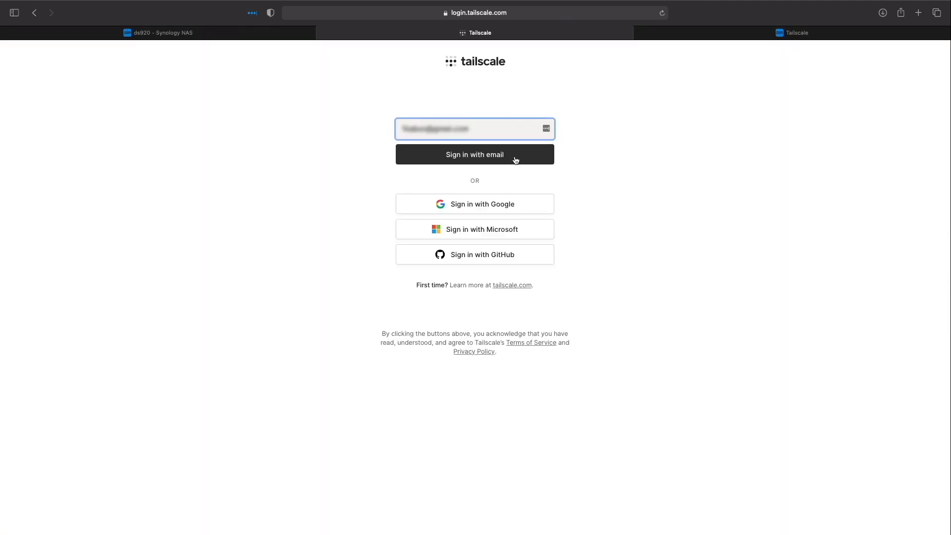
click(474, 205)
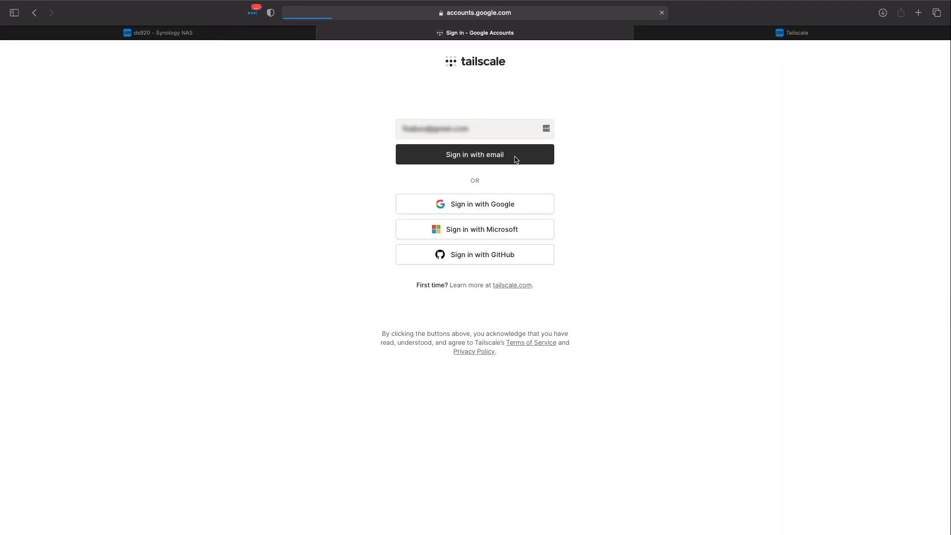
click(475, 204)
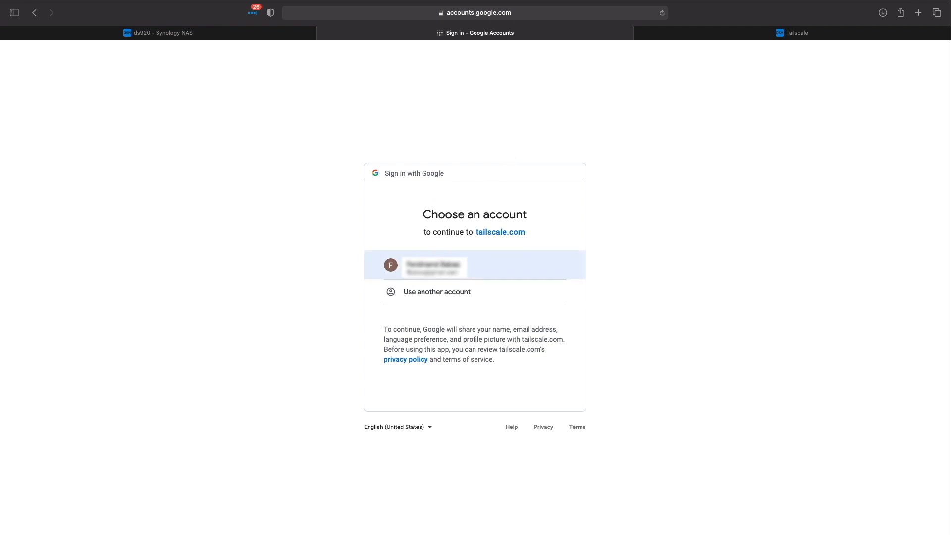
click(475, 266)
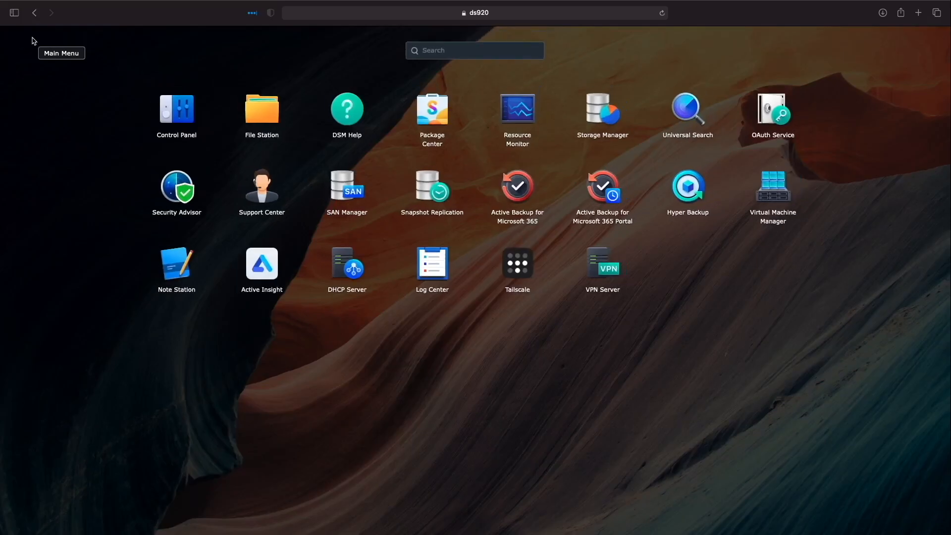
Close the DSM installed-apps launcher to return to the desktop.
click(517, 262)
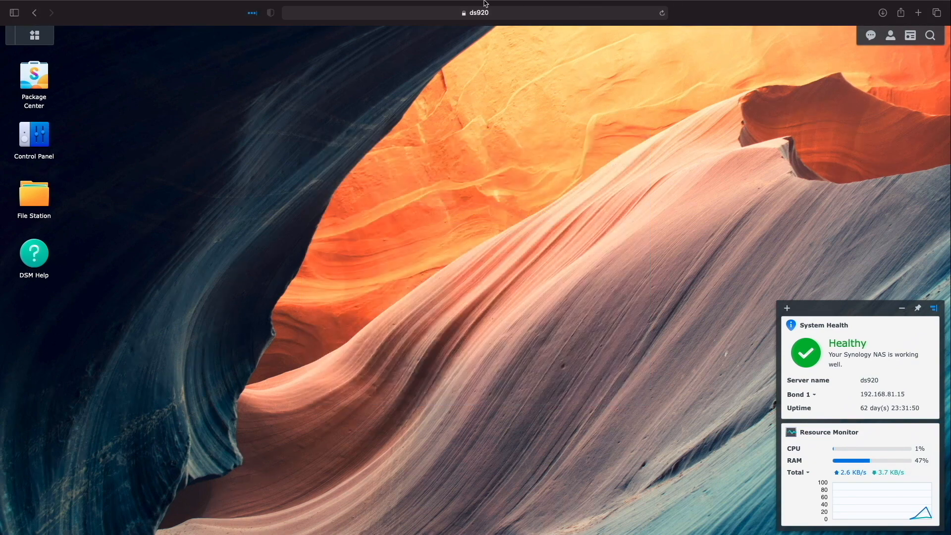
From the Mac's Tailscale menu bar icon, log in with the same Google account.
click(504, 6)
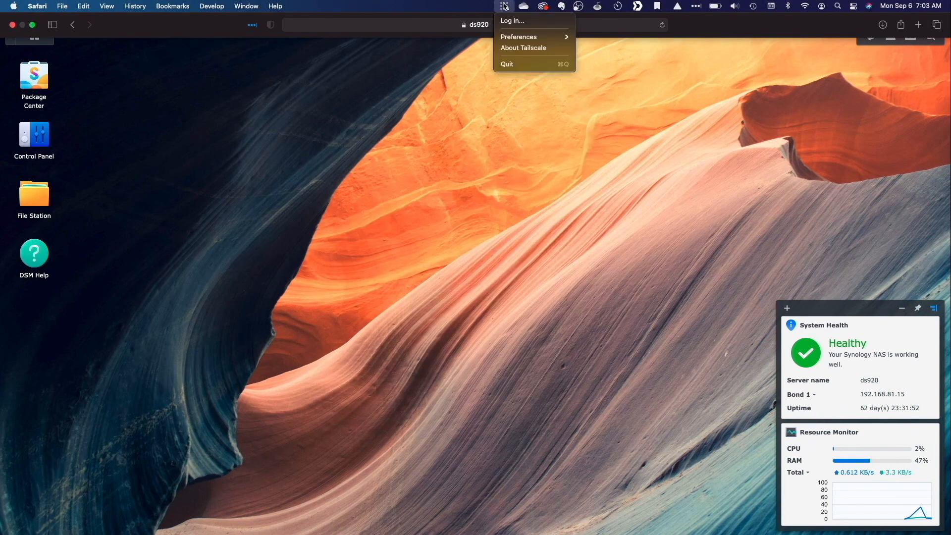
click(513, 20)
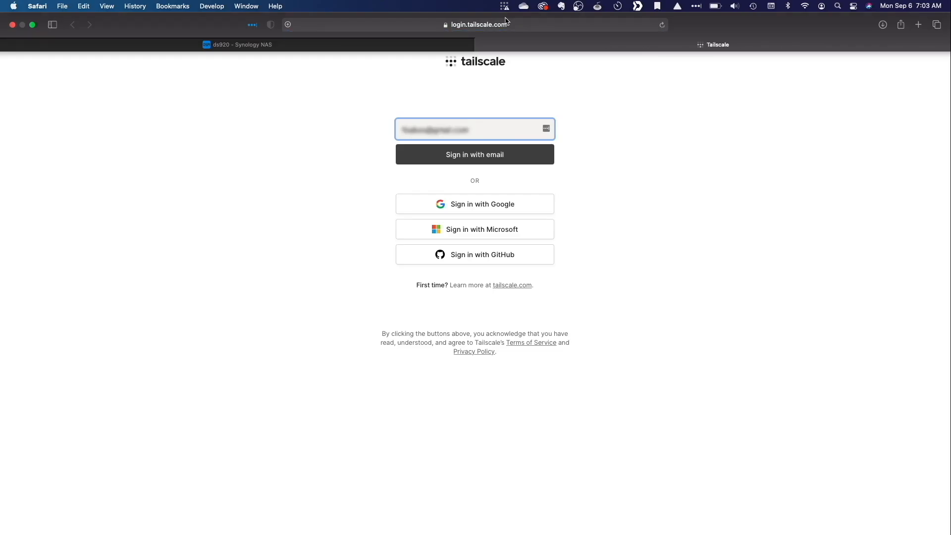
mouse_move(500, 92)
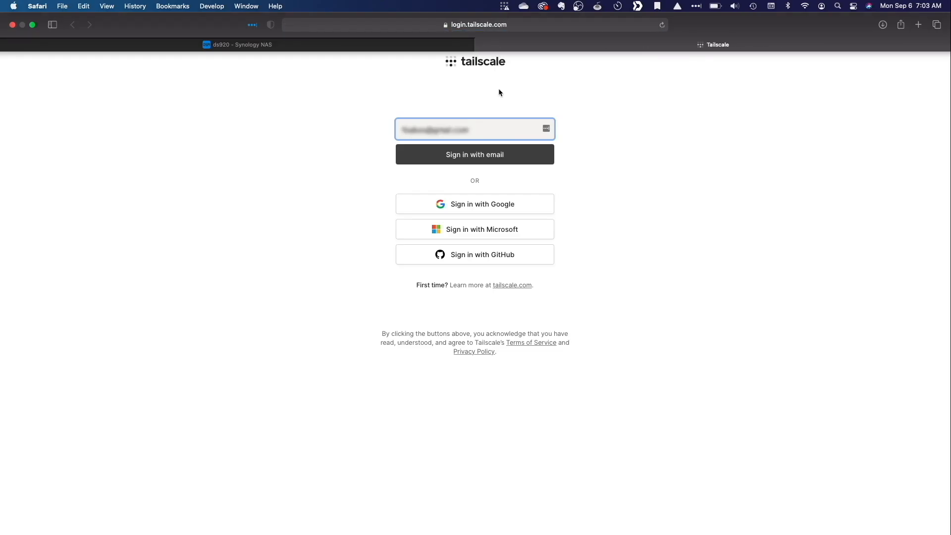
click(475, 204)
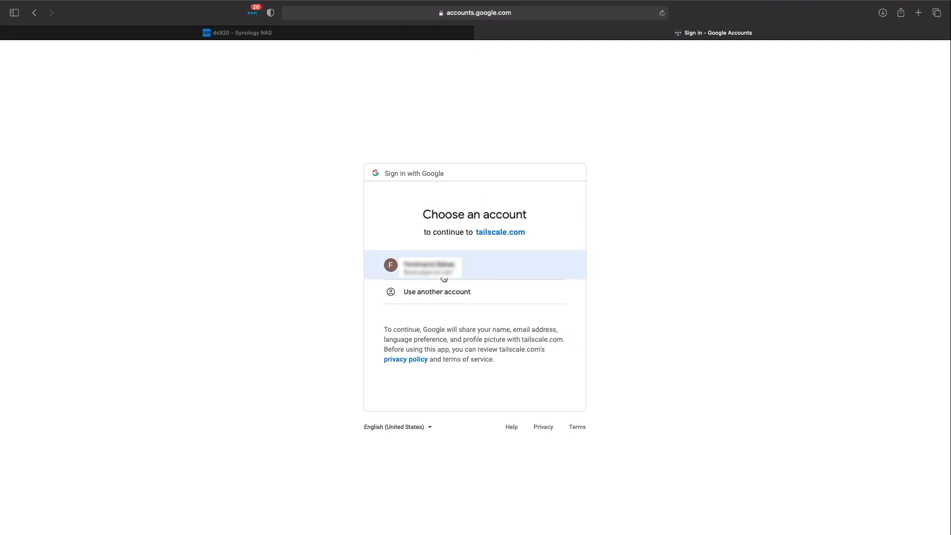
click(443, 265)
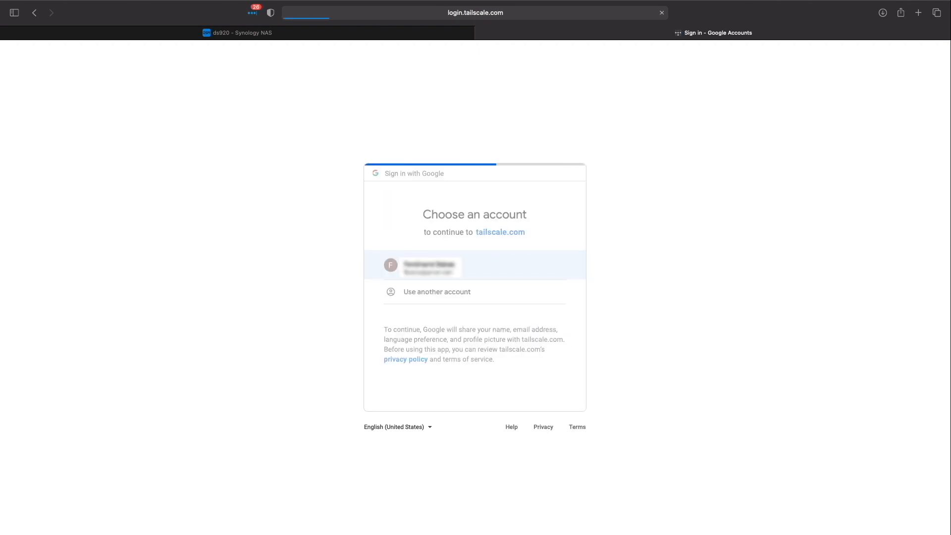
click(425, 266)
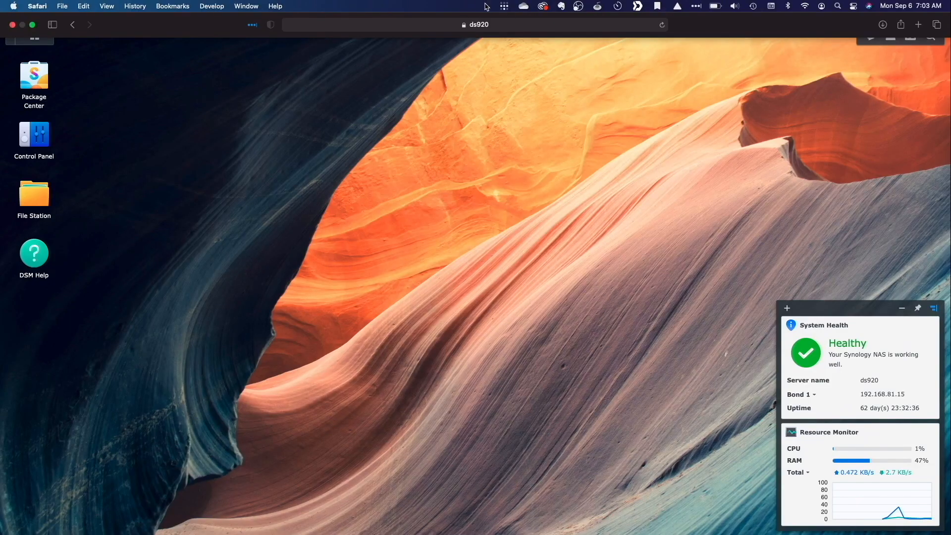
Confirm the Mac is Connected and select NAS ds920 under Network devices > My Devices.
click(505, 6)
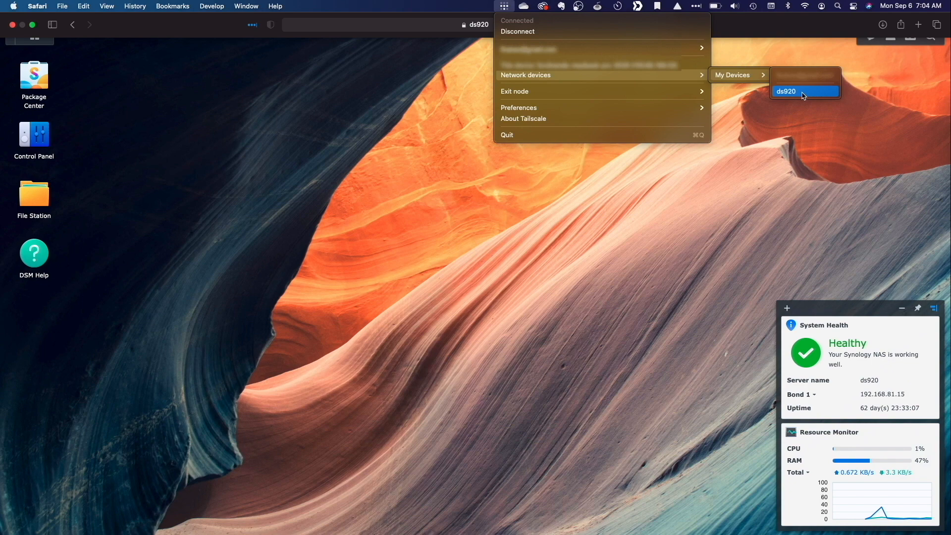
click(786, 91)
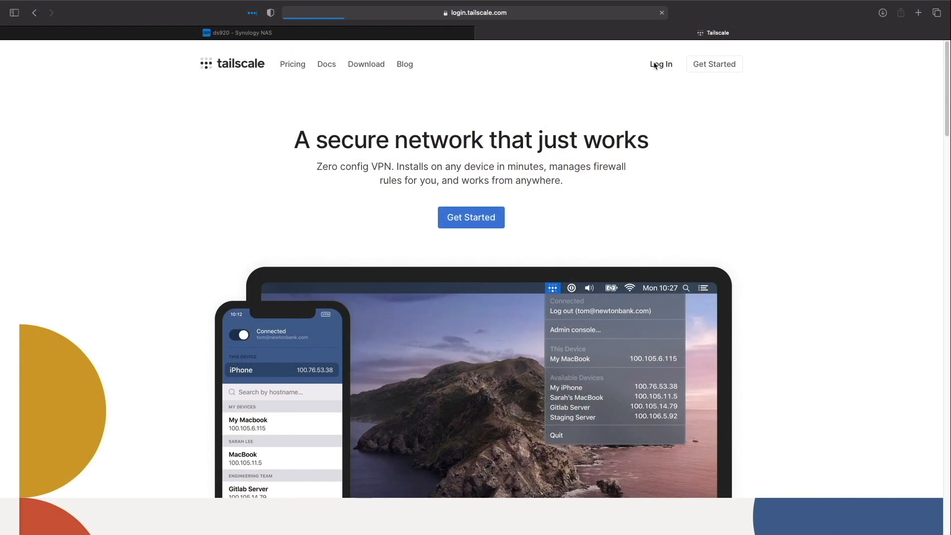
In the Tailscale admin console, copy the NAS's IP 100.94.96.8 and return to the ds920 tab.
click(661, 63)
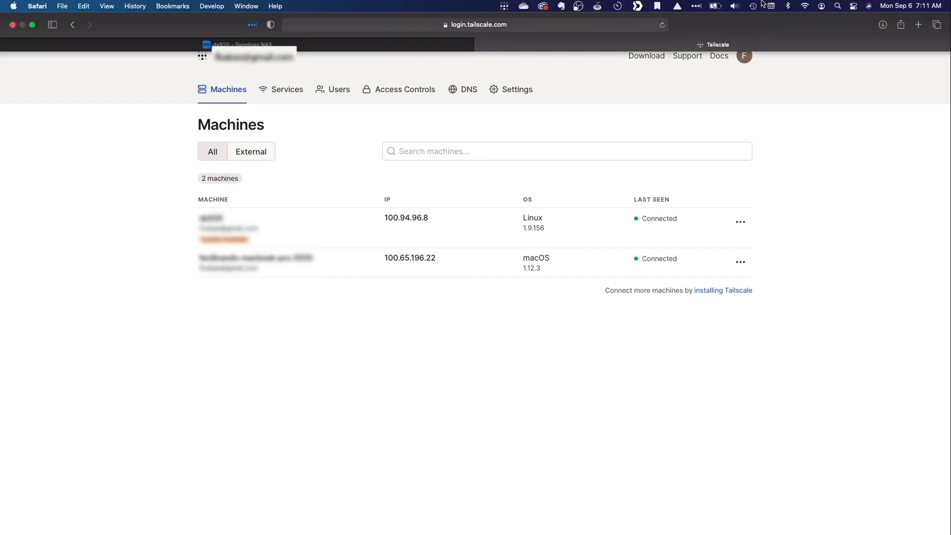
click(806, 6)
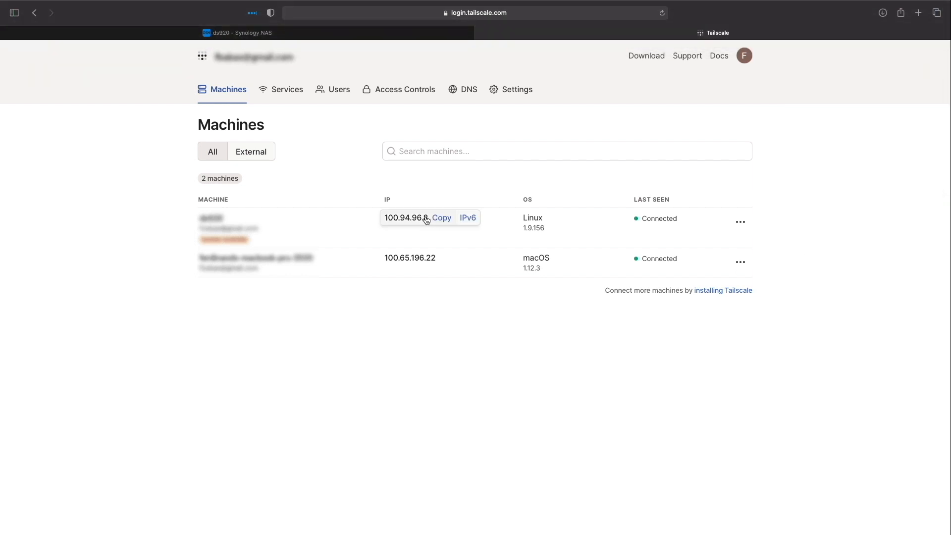
click(442, 217)
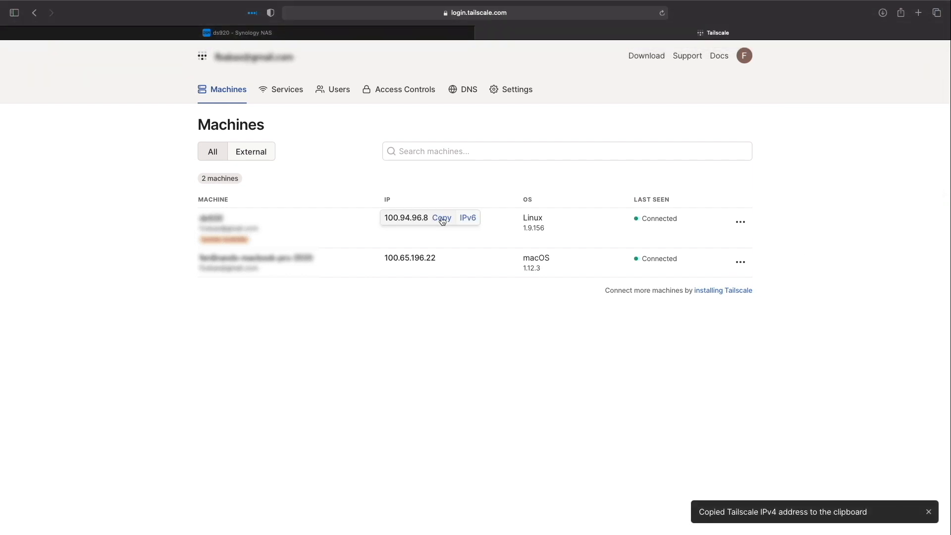
click(236, 32)
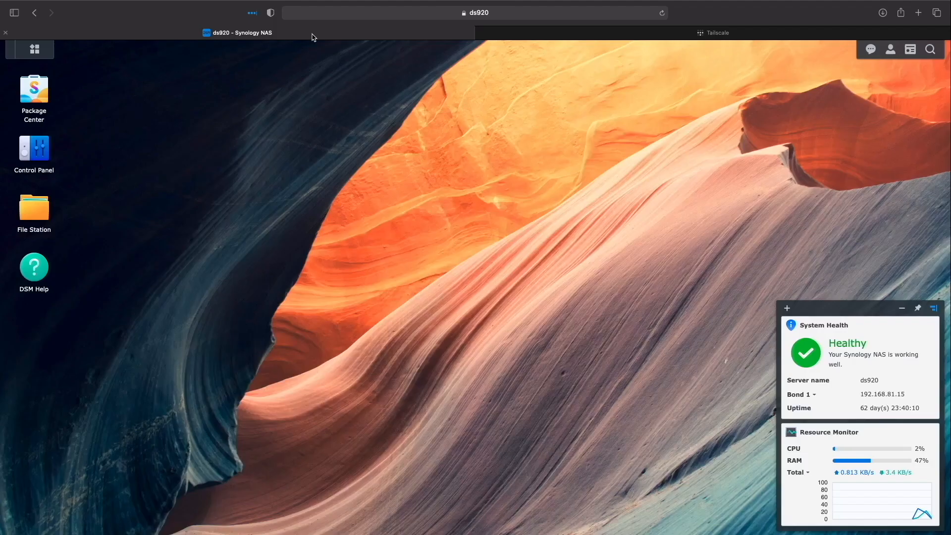
Load the NAS at its Tailscale address 100.94.96.8 in Safari's address bar.
click(474, 13)
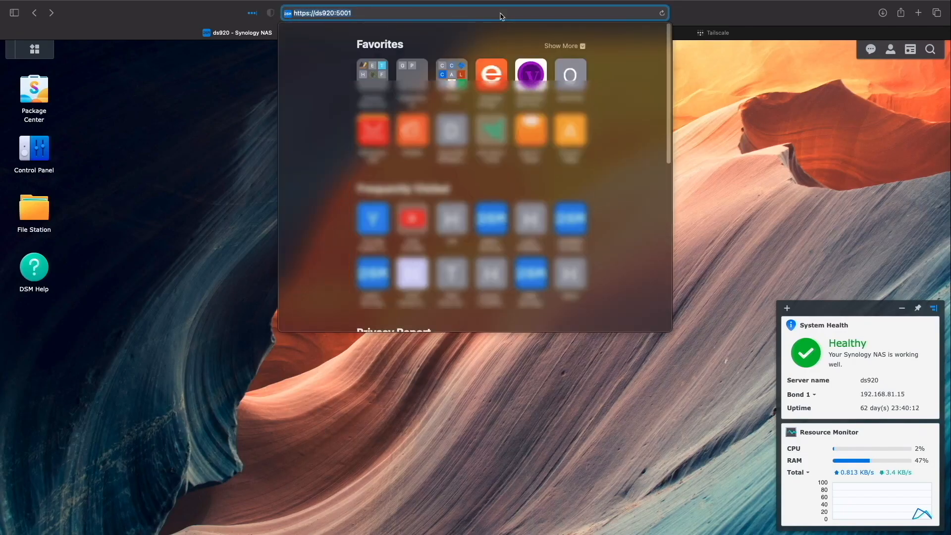
text(100.94.96.8)
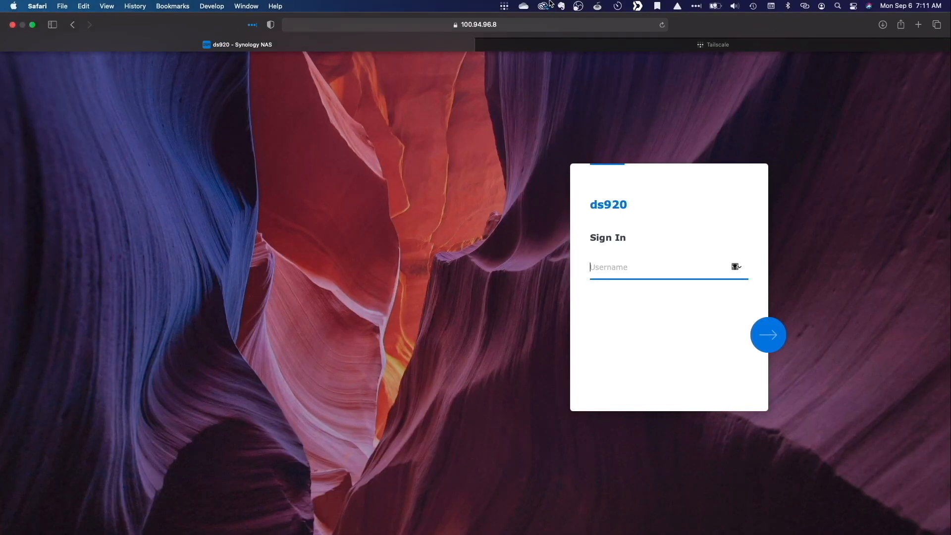
click(504, 5)
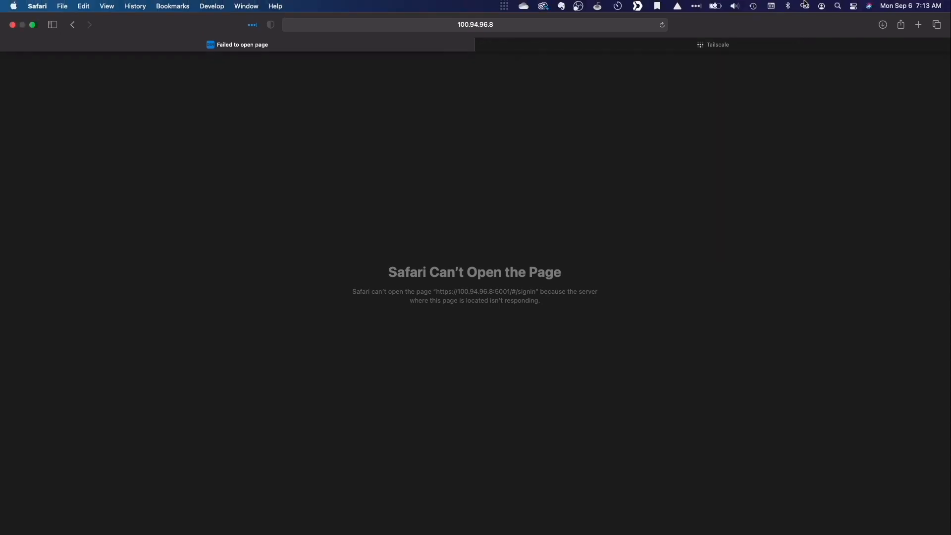
Check Wi-Fi, then reconnect the Mac to Tailscale so the DSM sign-in page reloads.
click(805, 6)
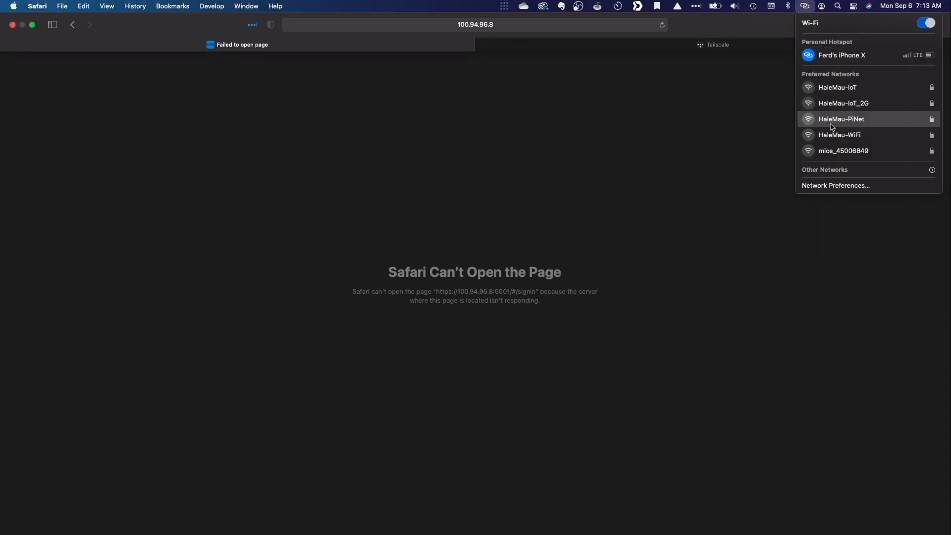
mouse_move(839, 134)
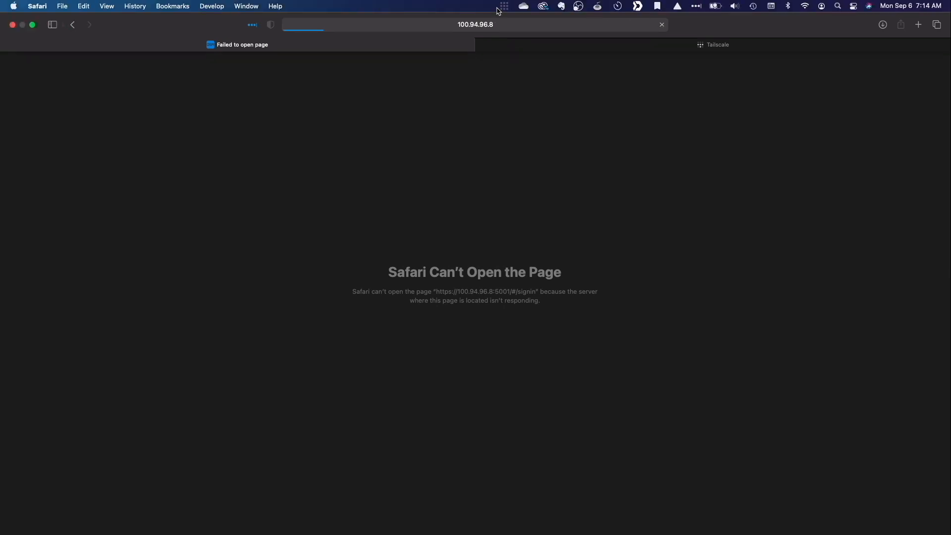
click(505, 6)
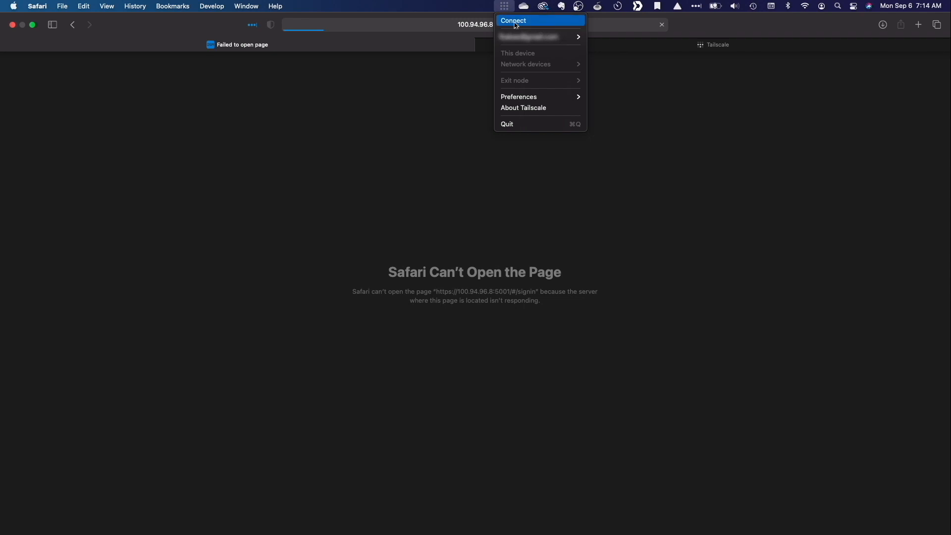
click(514, 19)
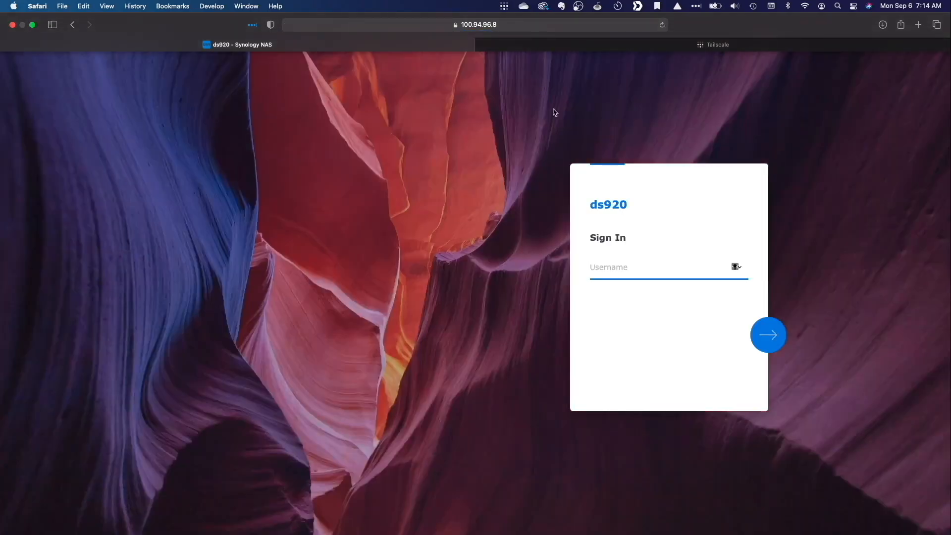